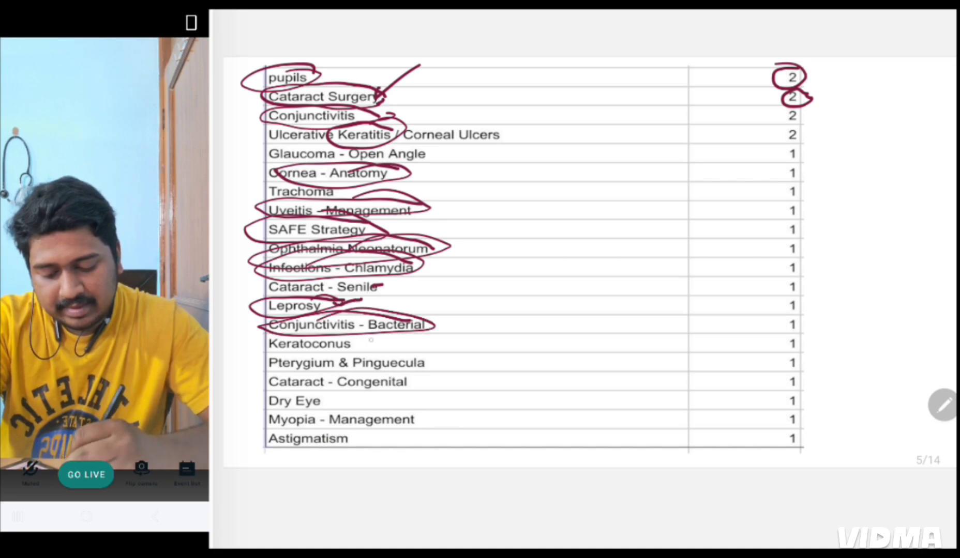
Step: Circle Extraocular Muscles, Optic Neuritis and Paralytic Squint on the neuro-ophthalmology page and swipe onward
drag(263, 325, 428, 343)
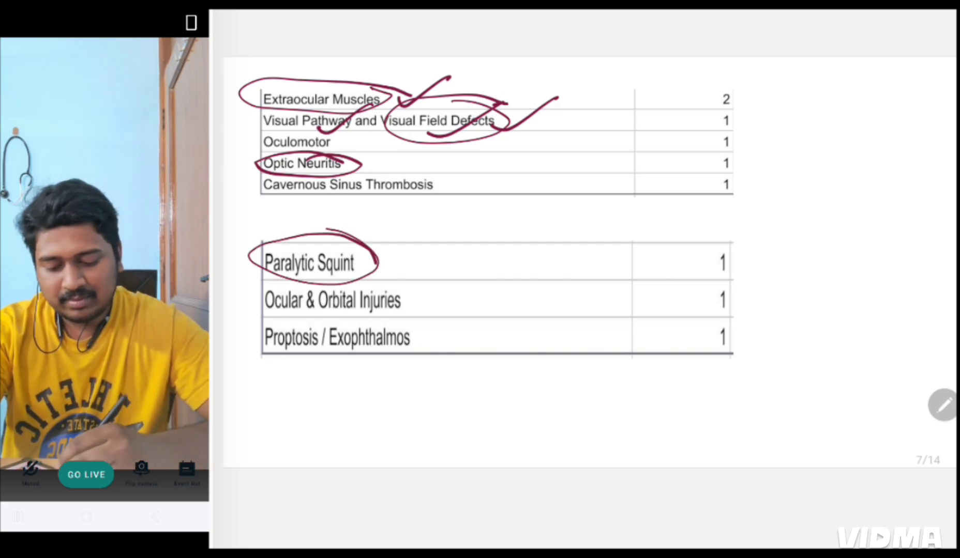
scroll(left, 3)
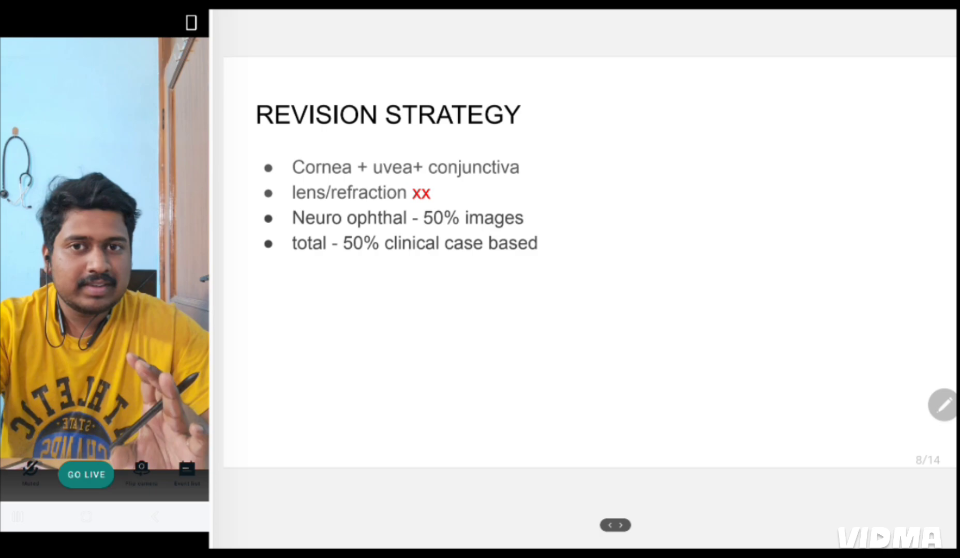
Step: Swipe to page 8 of 14 to show the Revision Strategy slide
drag(293, 166, 643, 114)
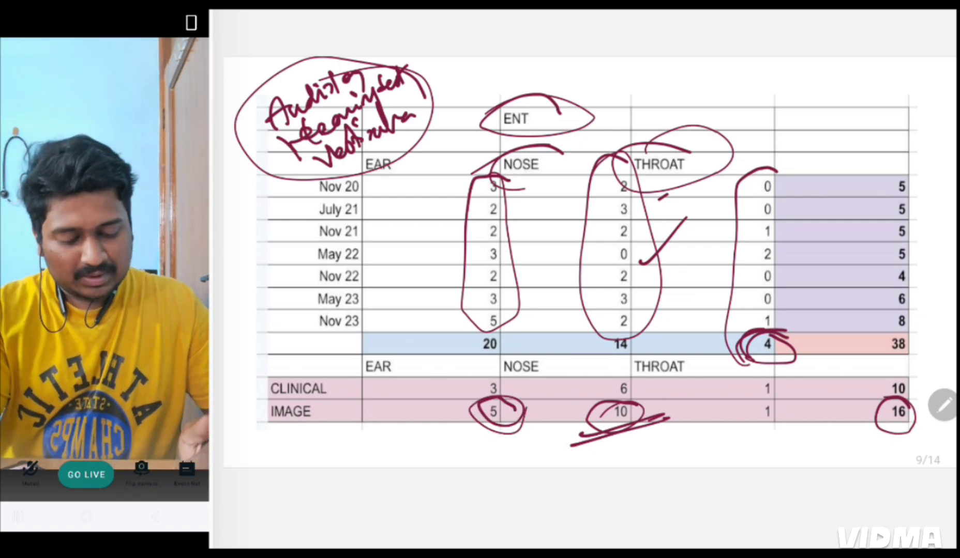
Step: Mark the ENT table's ear, nose and throat columns and totals with pen circles on page 9
click(725, 526)
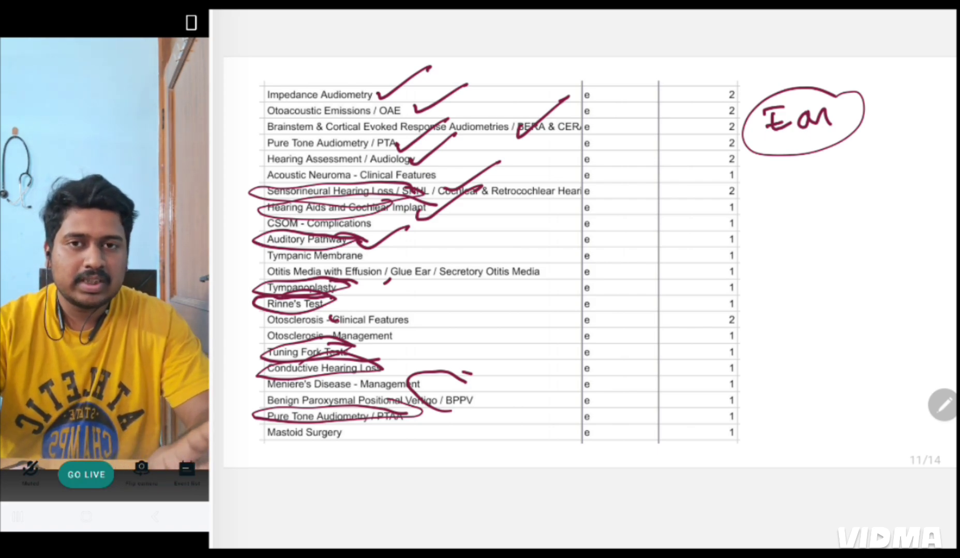
Step: Advance from the annotated Ear list on page 11 to the nose topic list on page 12
click(831, 525)
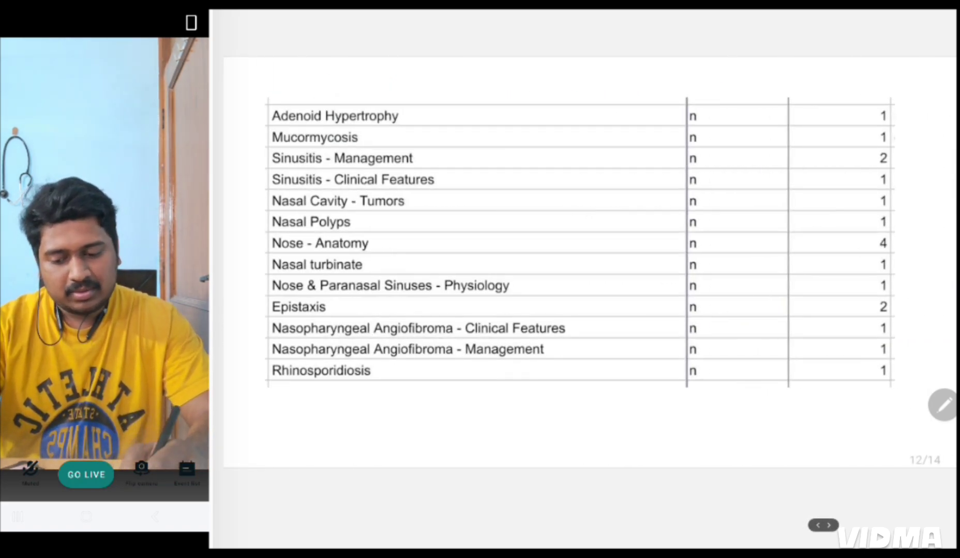